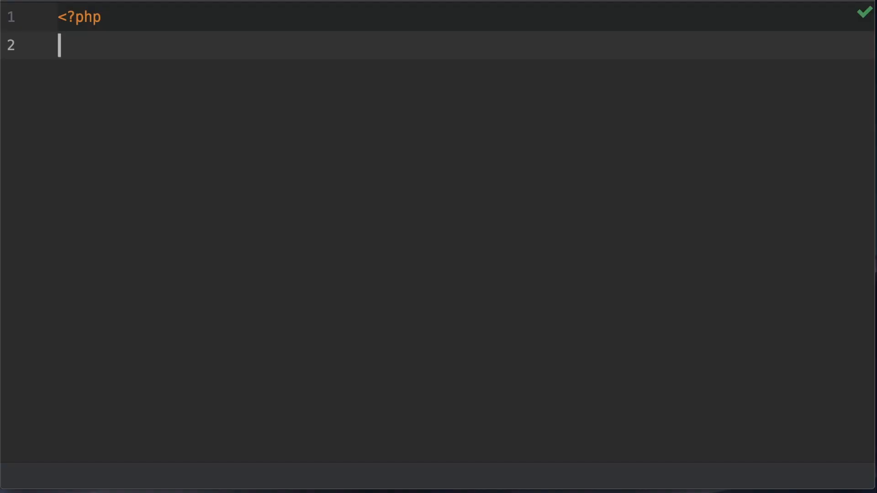
Start line 2 with $data = and type array_fi to bring up array_fill completion.
type("$data")
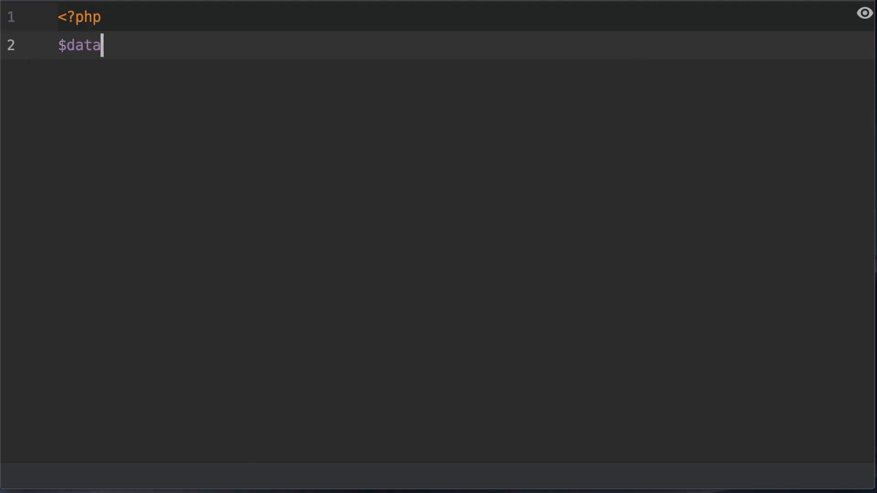
type(".")
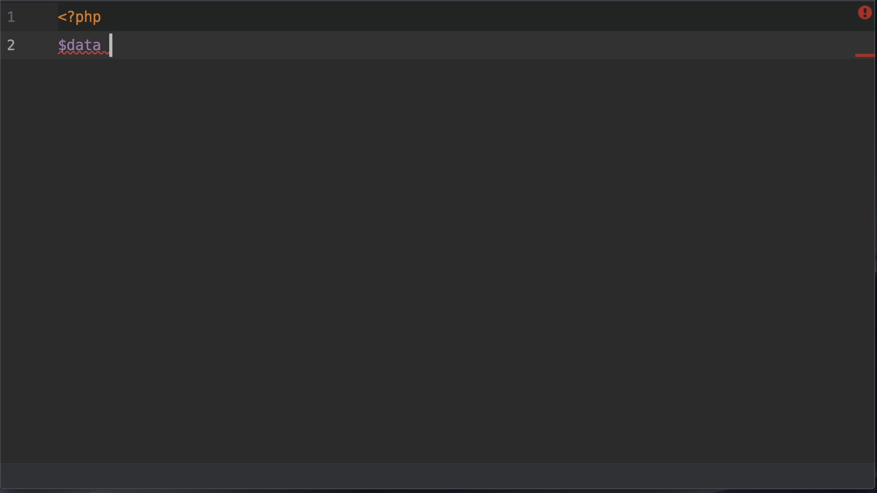
type("=")
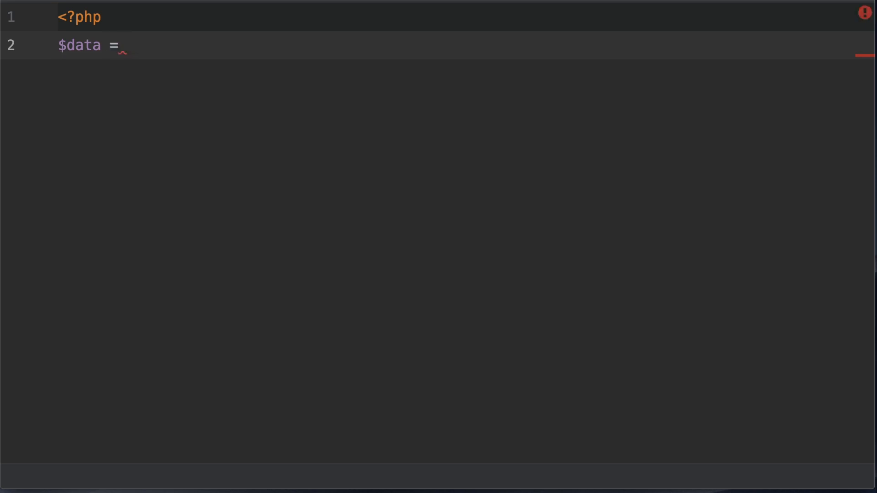
type("arr")
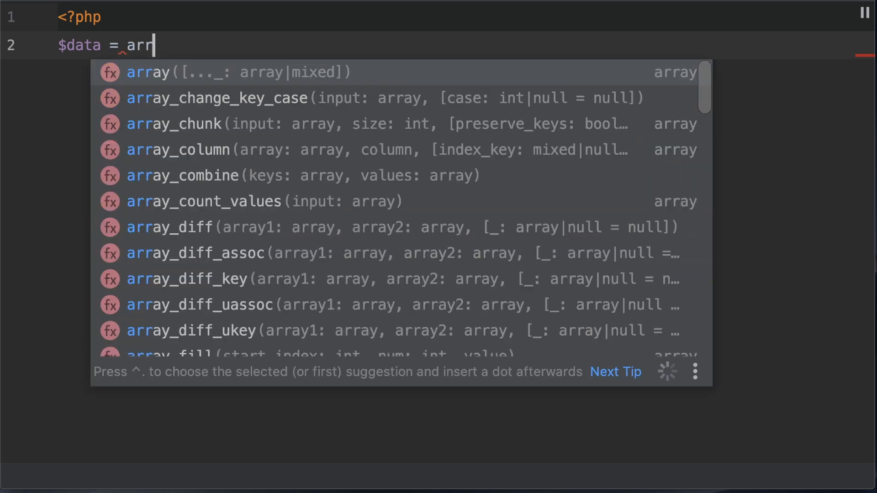
type("ay_fi")
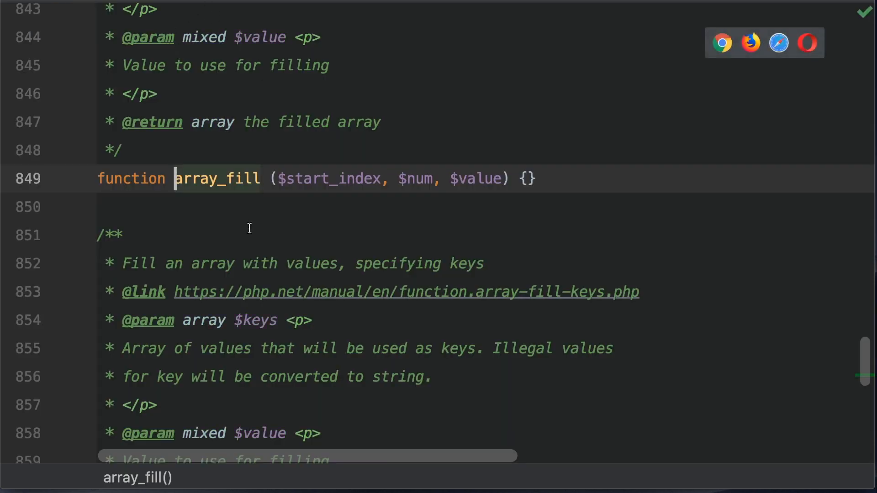
Review the array_fill stub docs for start_index, num, value and the function signature.
scroll("up", 3)
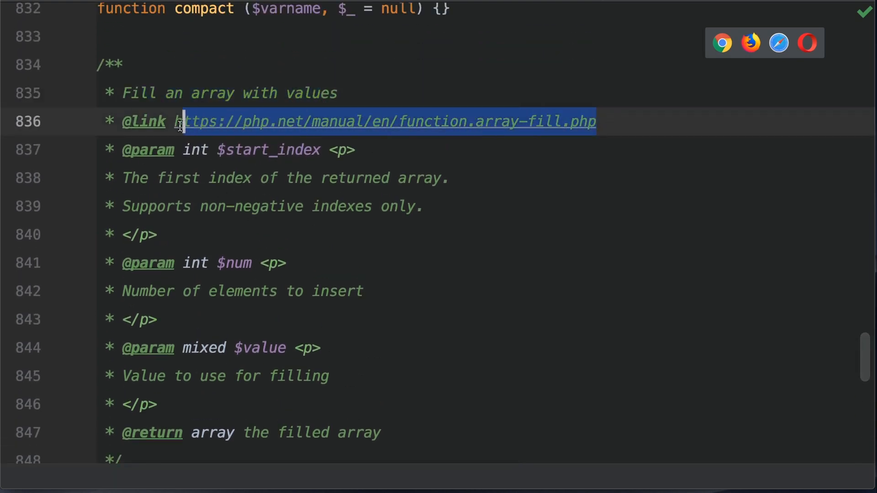
mouse_move(240, 140)
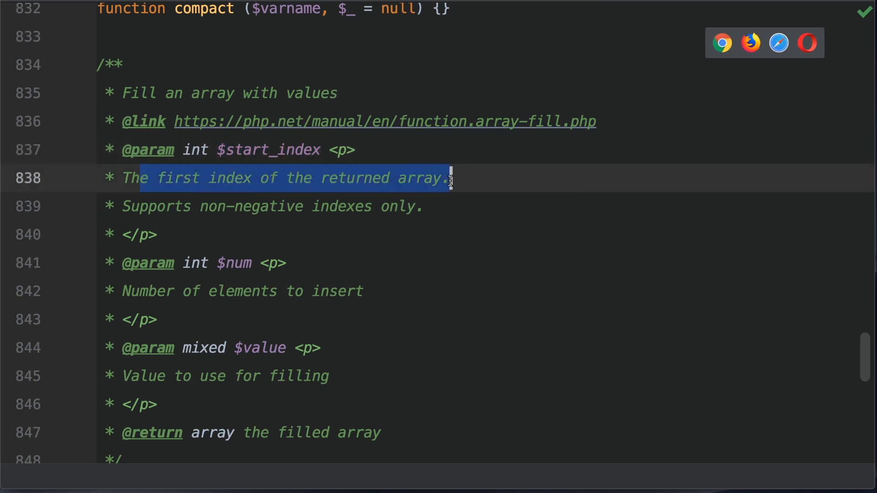
left_click(185, 206)
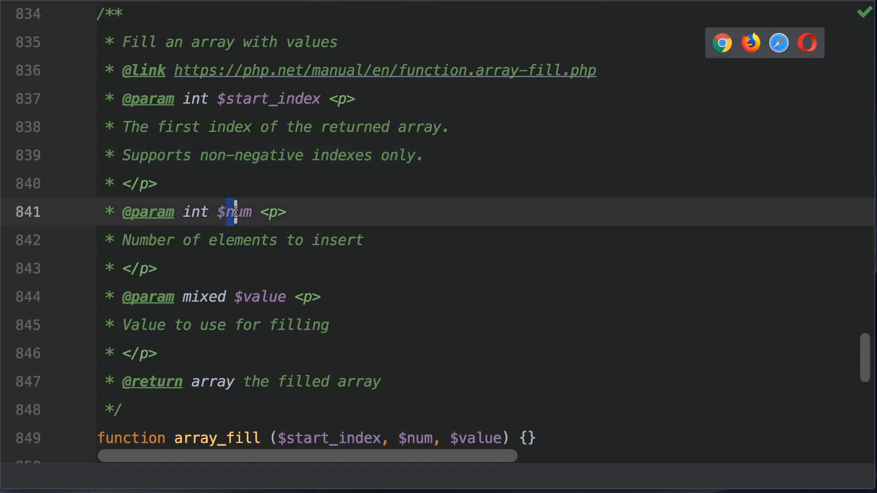
double_click(195, 211)
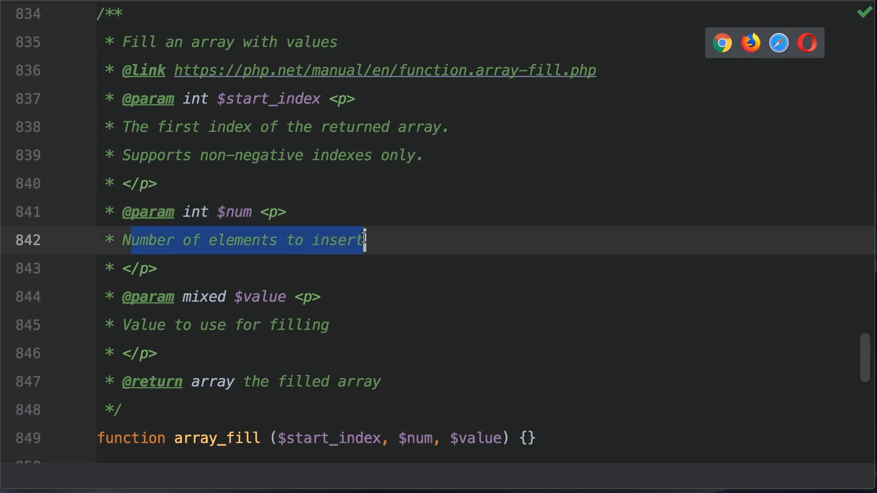
scroll("down", 3)
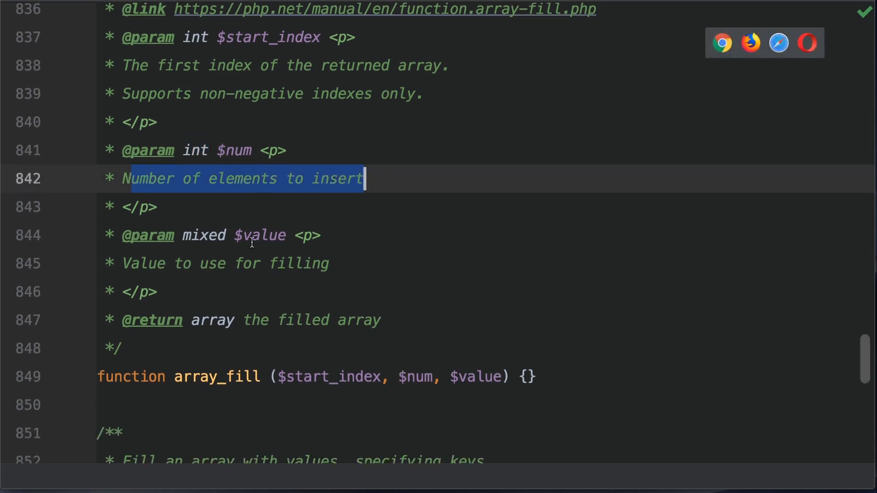
double_click(260, 235)
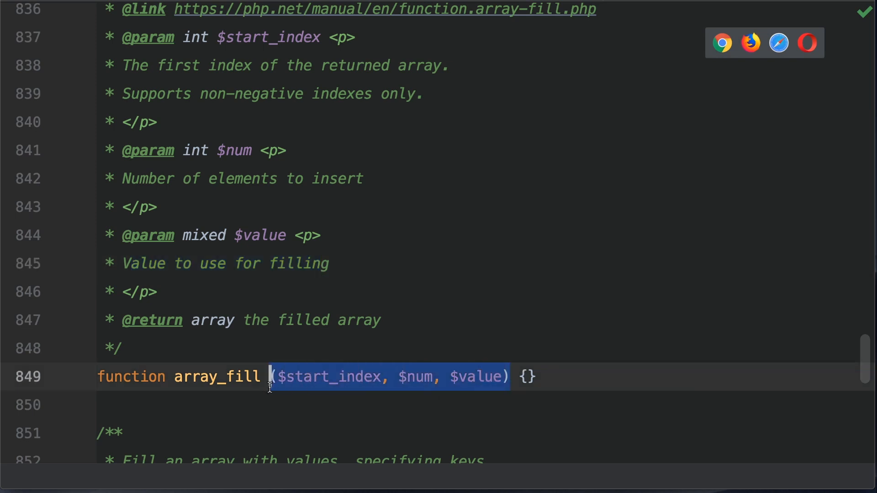
double_click(217, 376)
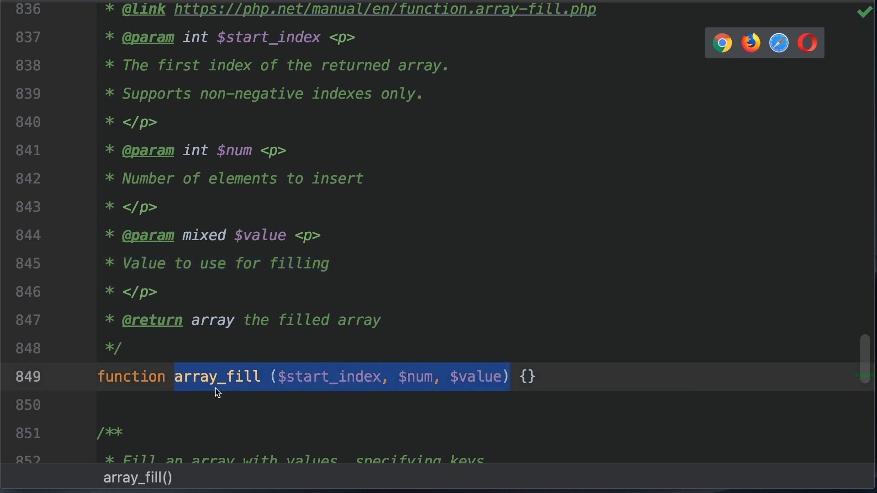
mouse_move(279, 349)
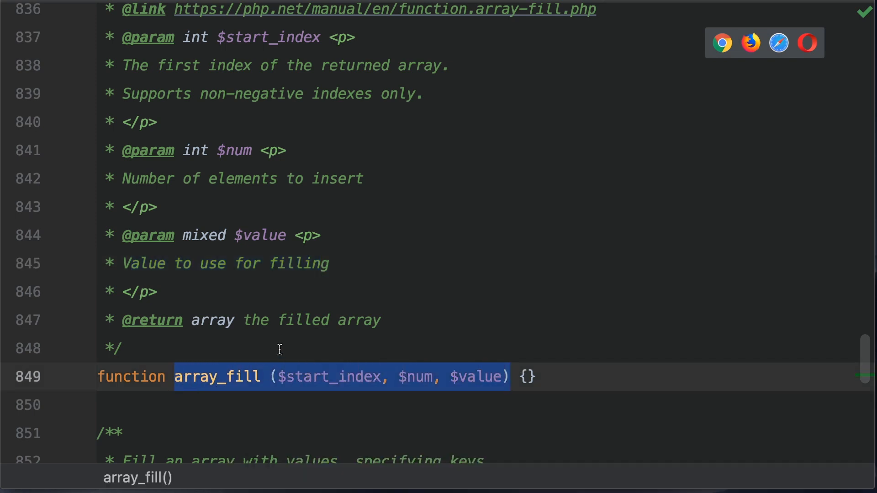
mouse_move(299, 322)
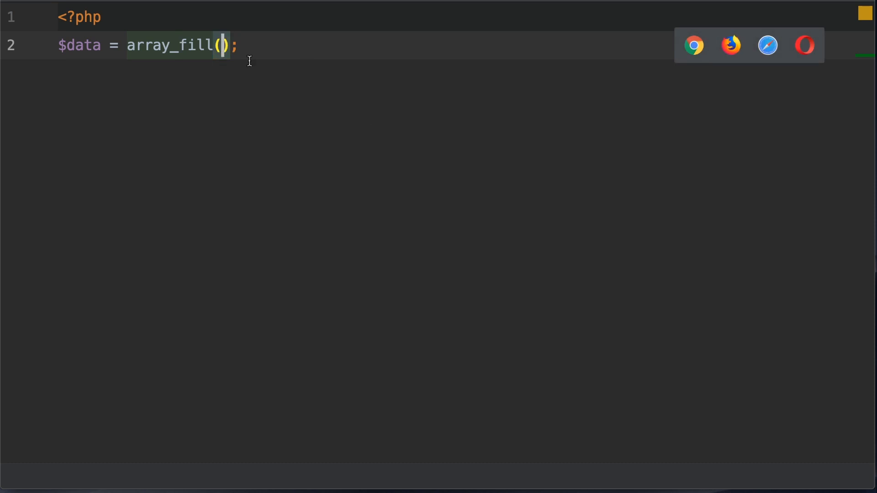
Complete $data = array_fill(1, 10, 'books') and begin a print statement on line 3.
type("1, 10,")
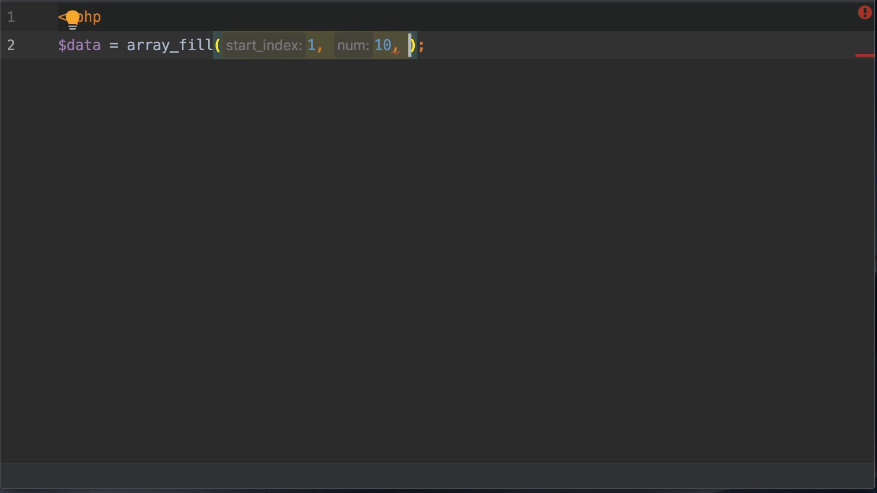
type("value: 'b'")
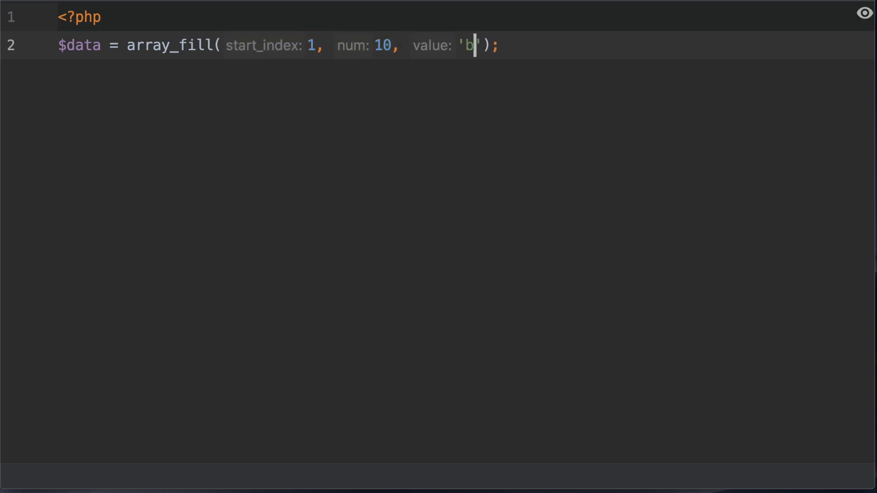
type("ooks")
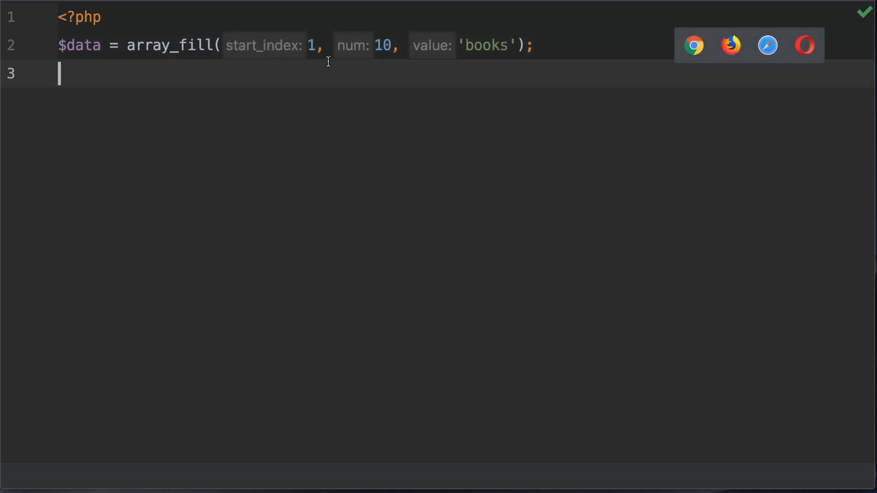
mouse_move(306, 43)
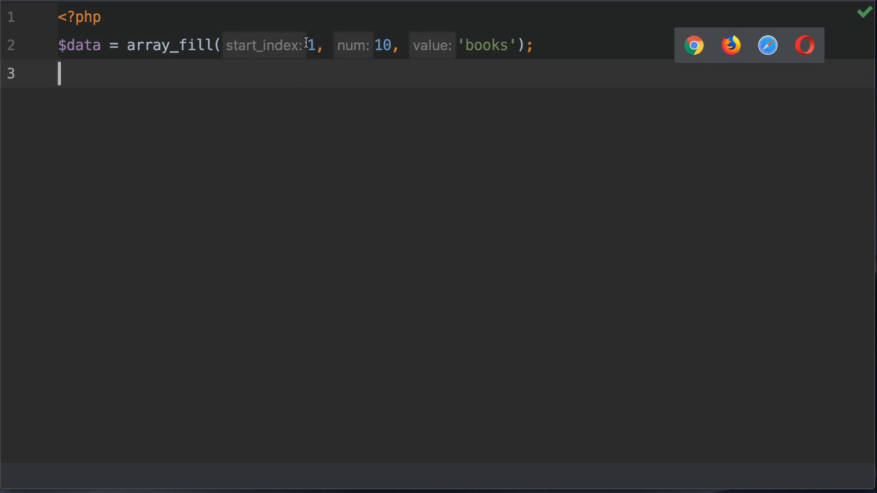
double_click(311, 45)
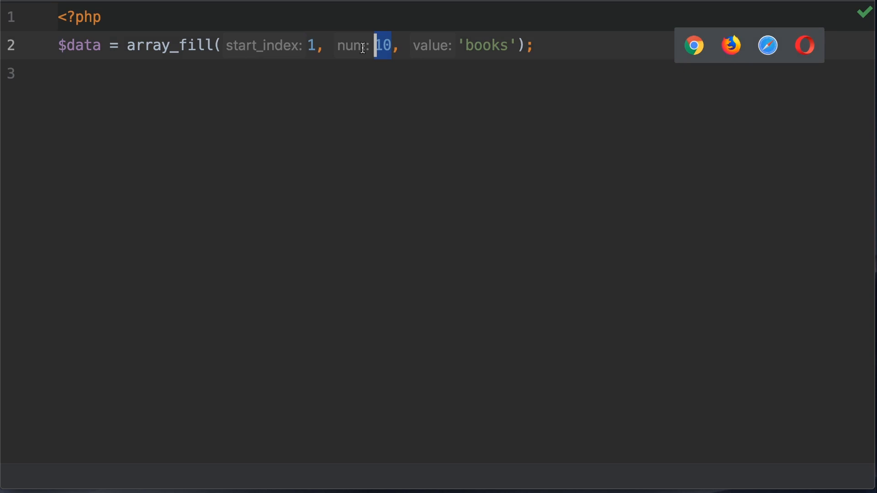
mouse_move(479, 45)
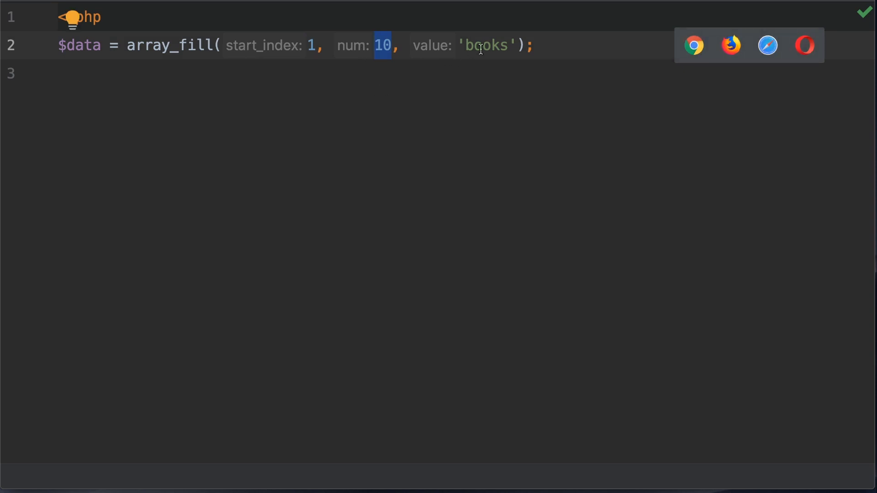
double_click(485, 45)
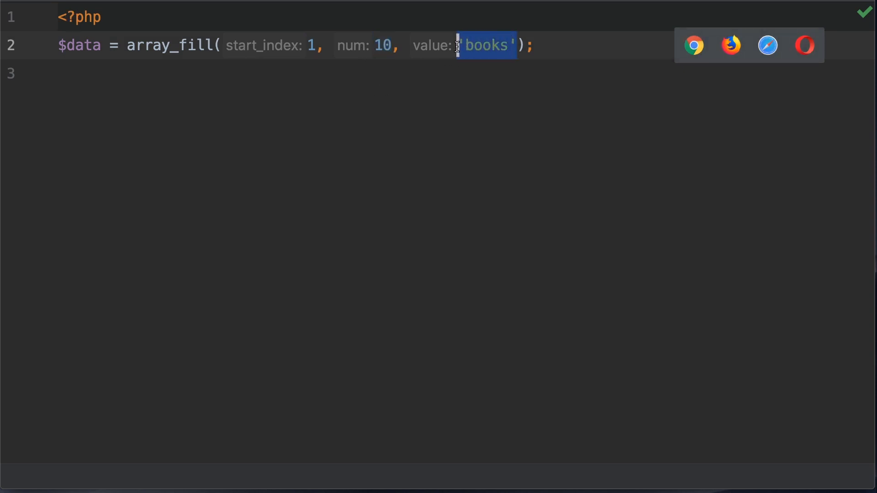
type("print")
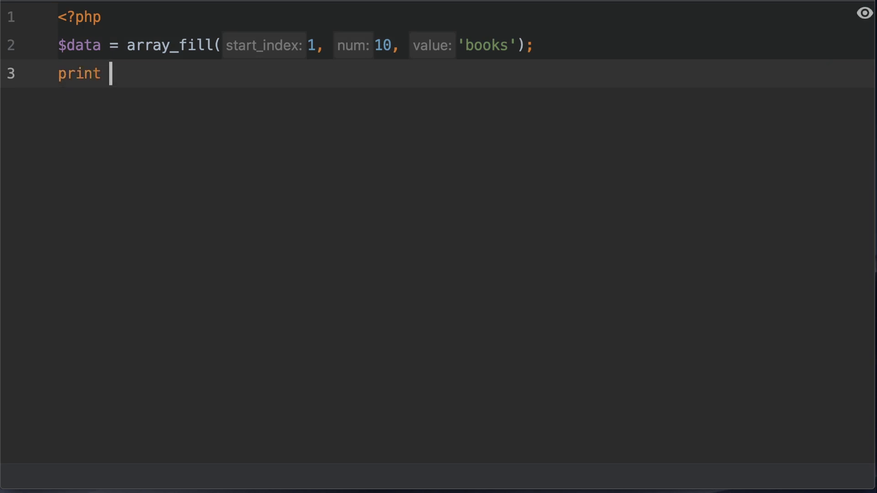
Print a '<pre>' tag and insert print_r from the completion list.
type("'<pre'")
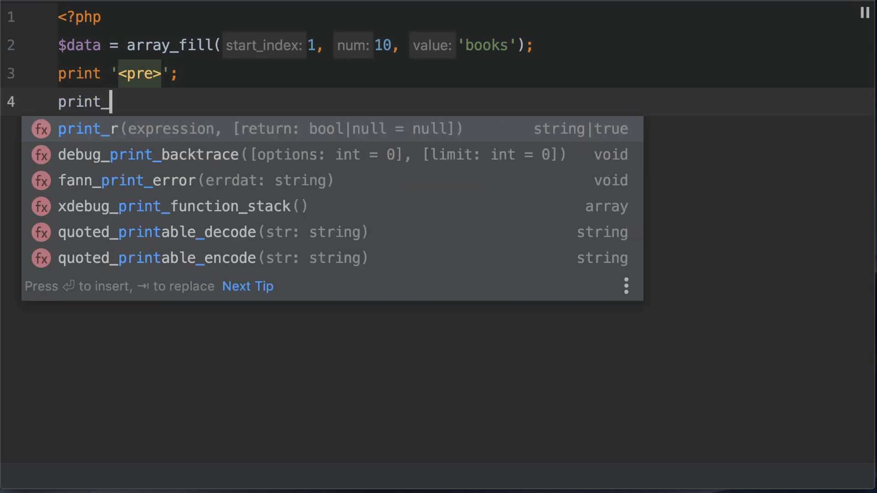
key("Enter")
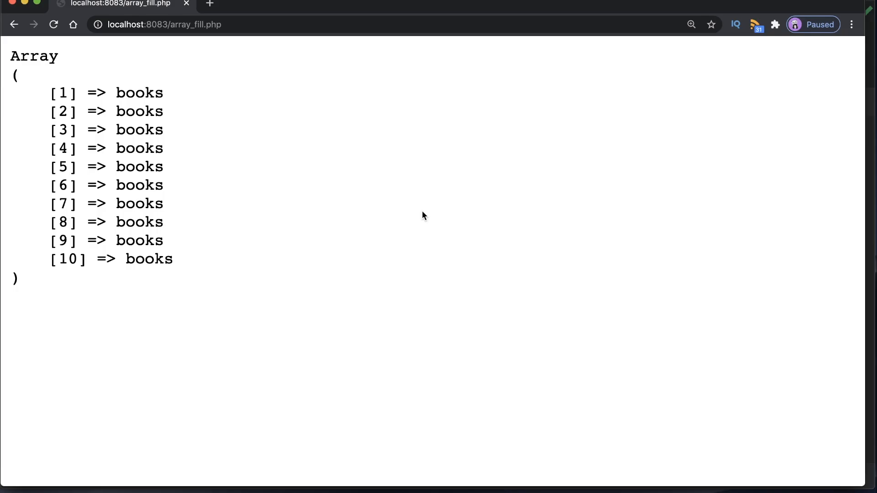
mouse_move(286, 172)
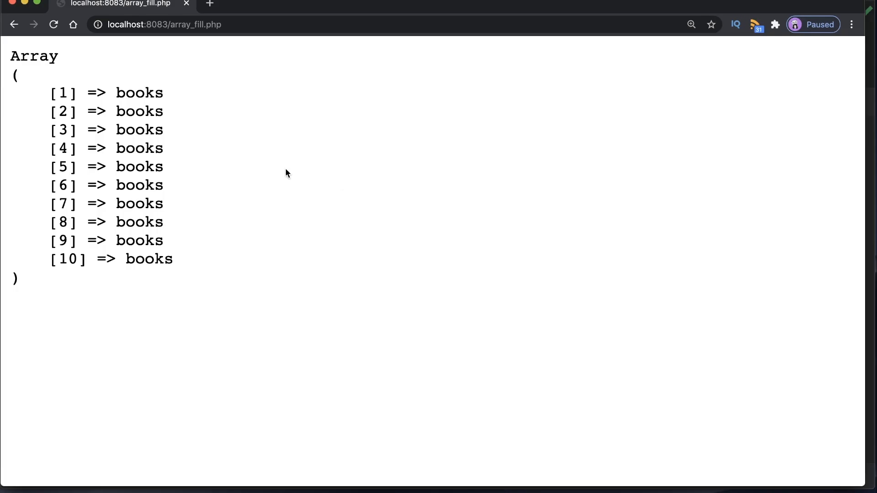
Check the 'books' values in the browser output, then return to PhpStorm.
double_click(64, 93)
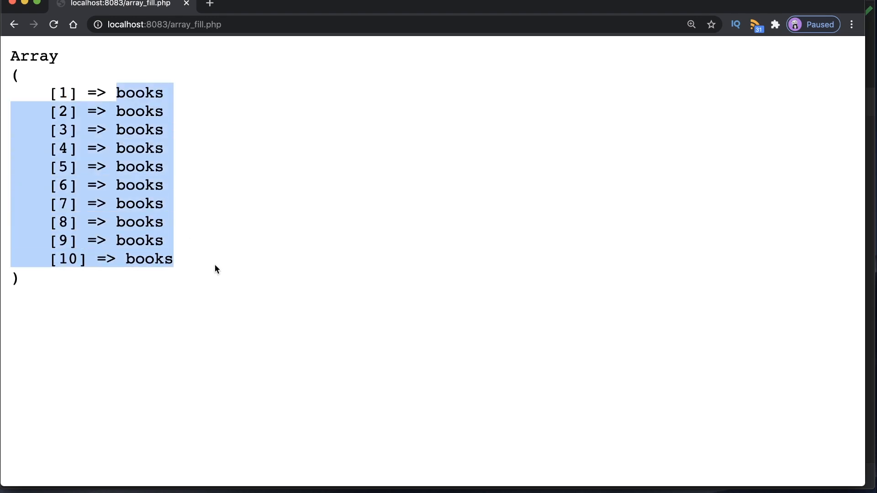
left_click(707, 391)
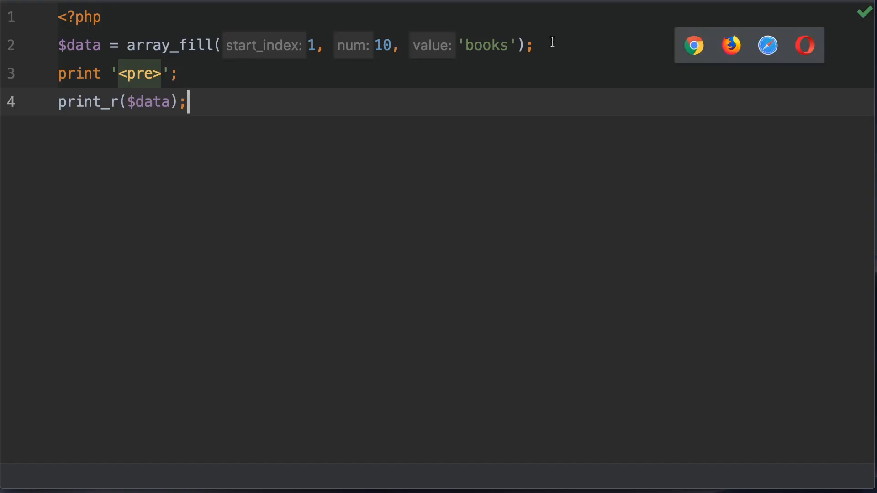
mouse_move(270, 157)
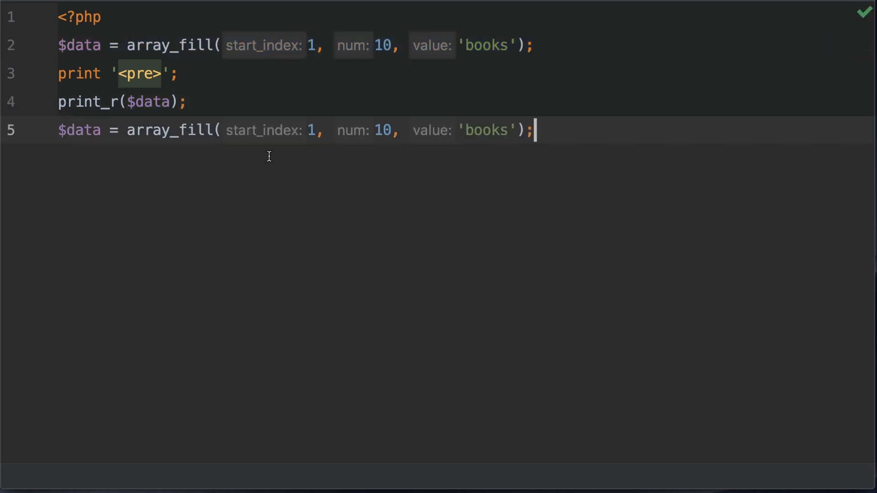
Edit the copied line to $products = array_fill(5, 4, 'product') and print $products.
double_click(79, 131)
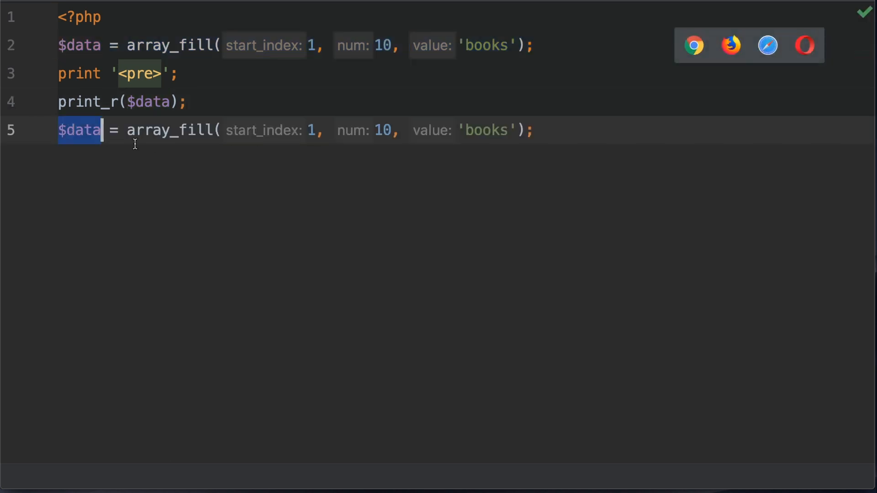
type("prod")
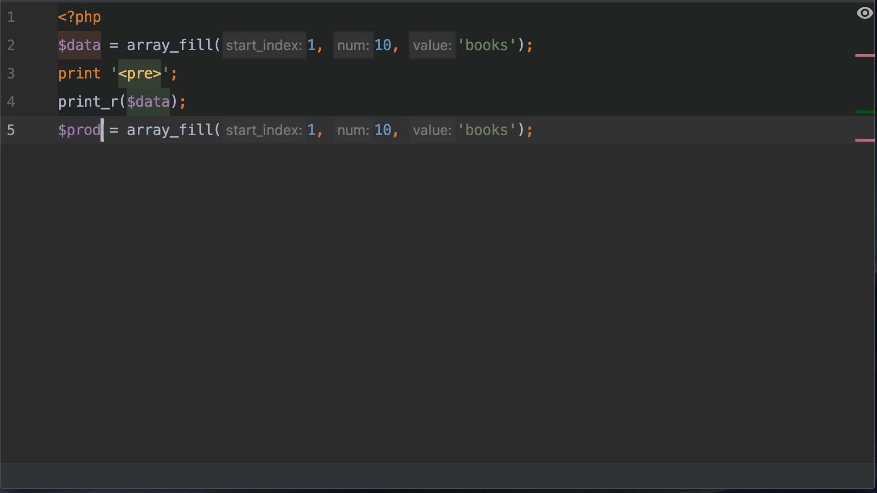
type("ucts")
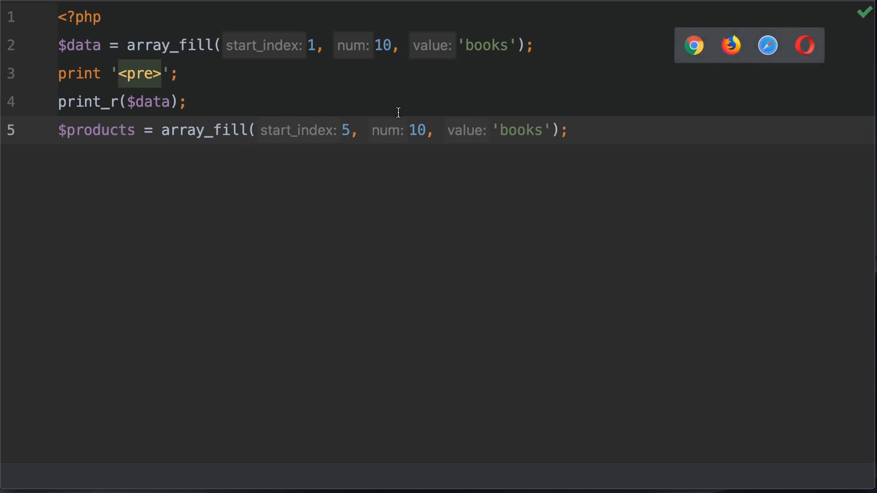
double_click(417, 130)
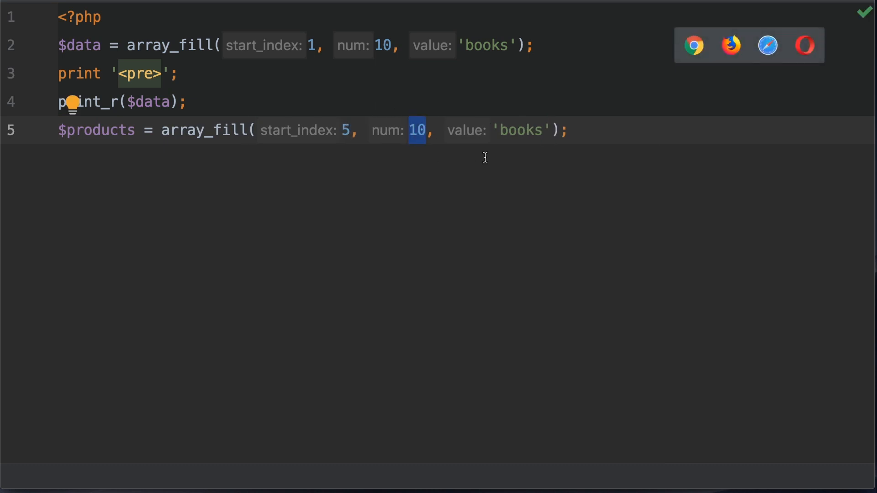
type("4")
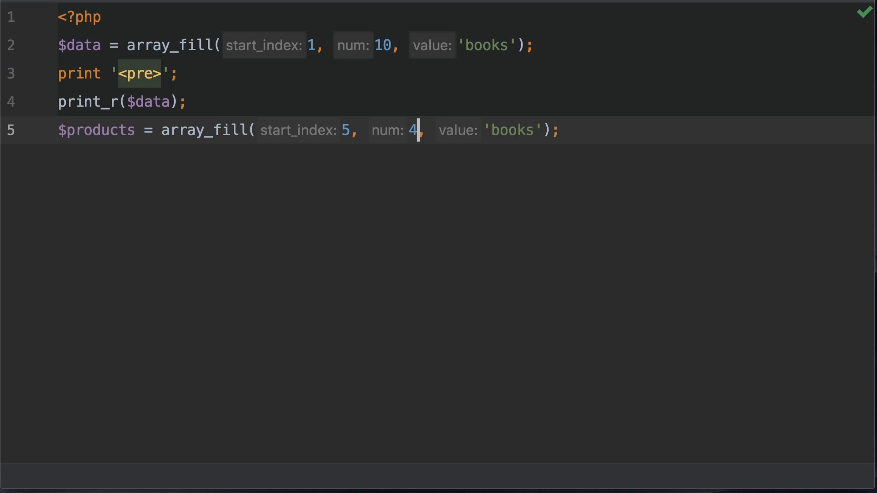
double_click(511, 129)
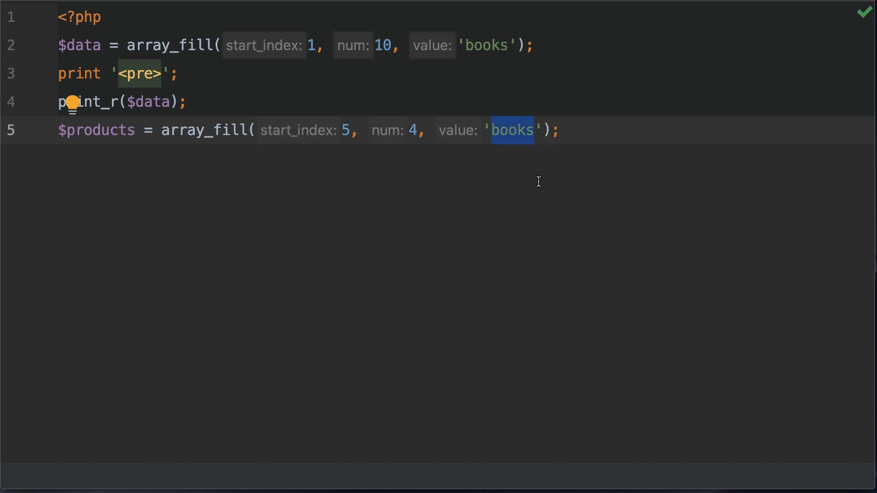
type("product")
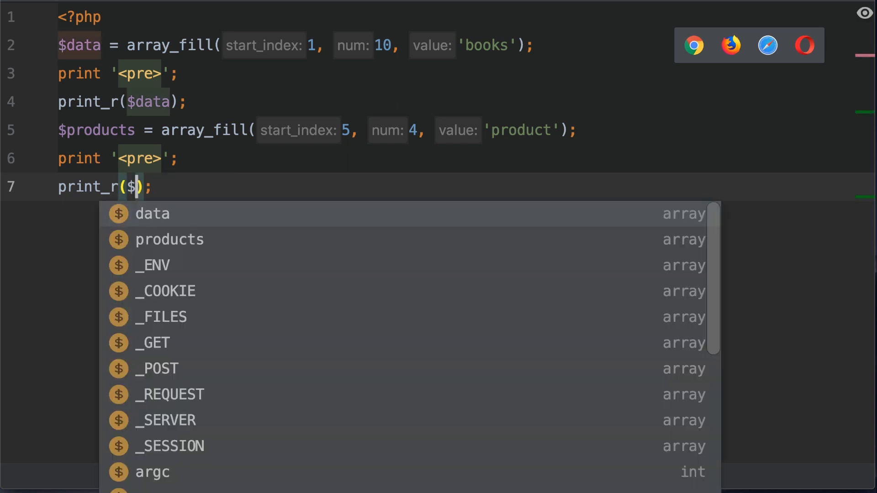
left_click(170, 239)
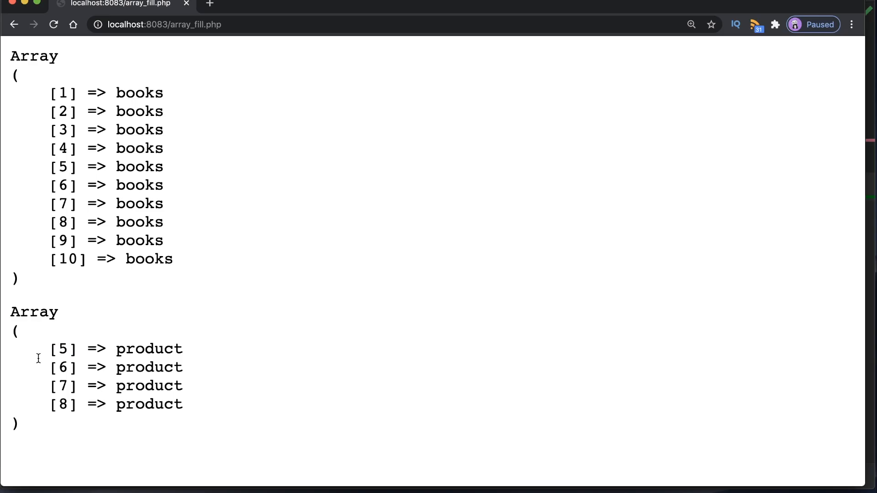
Point out the product keys 8 and 5 in the browser output.
double_click(63, 349)
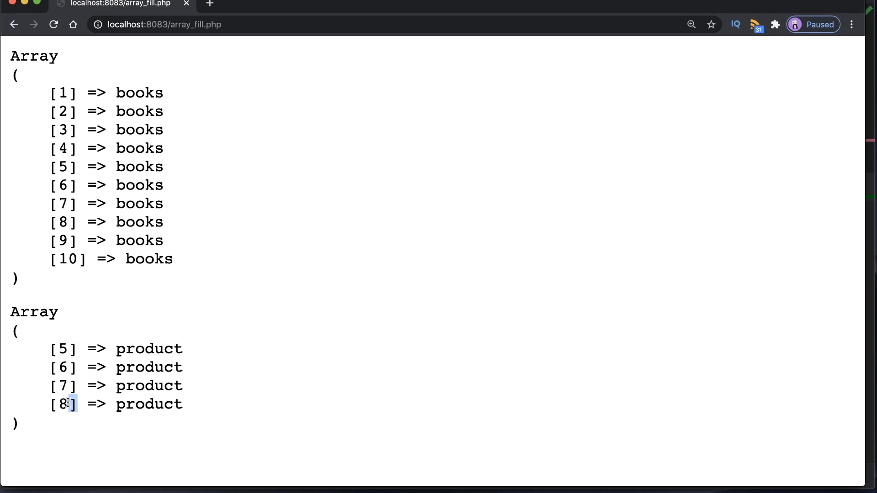
mouse_move(52, 346)
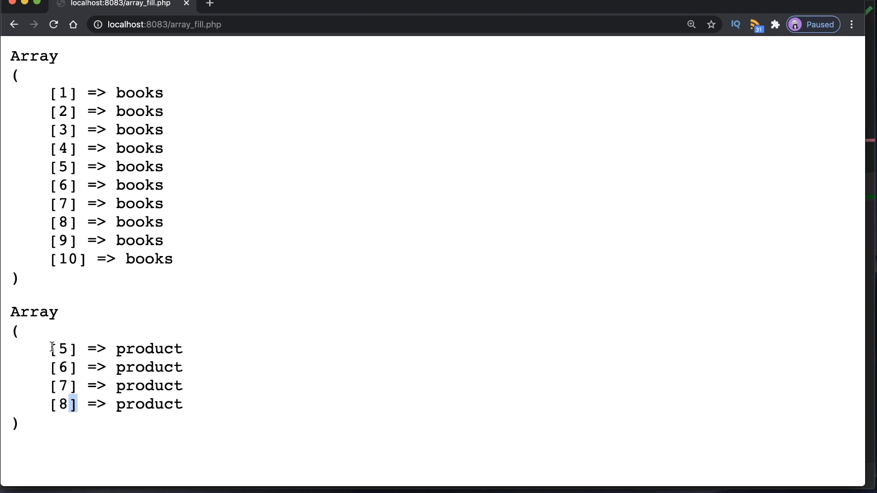
double_click(149, 348)
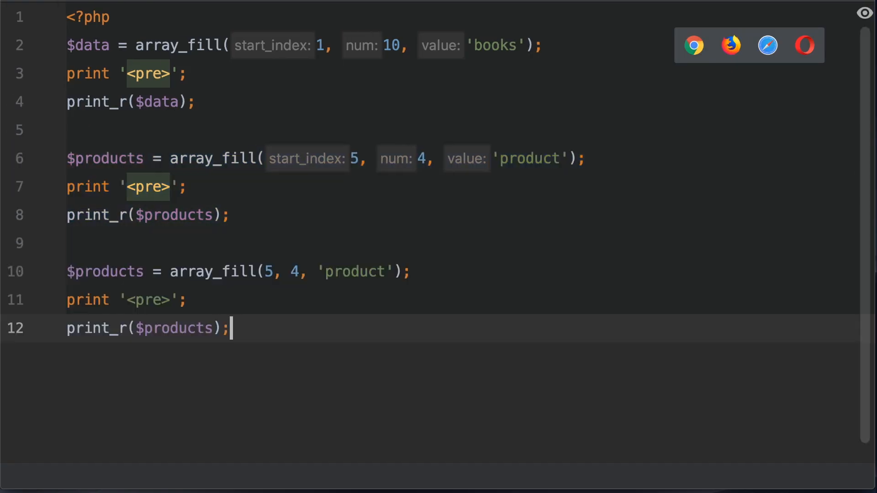
Change the third block to $cars = array_fill(-2, 4, 'cars') and print_r($cars).
left_click(354, 272)
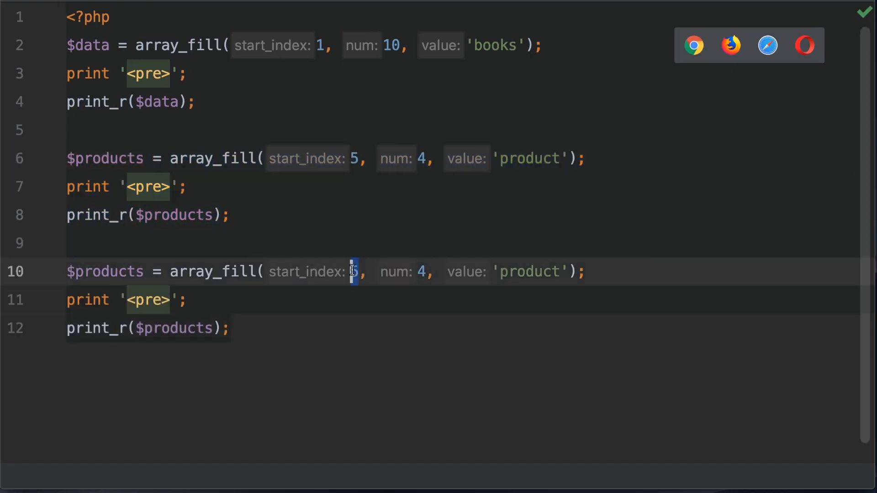
type("-2")
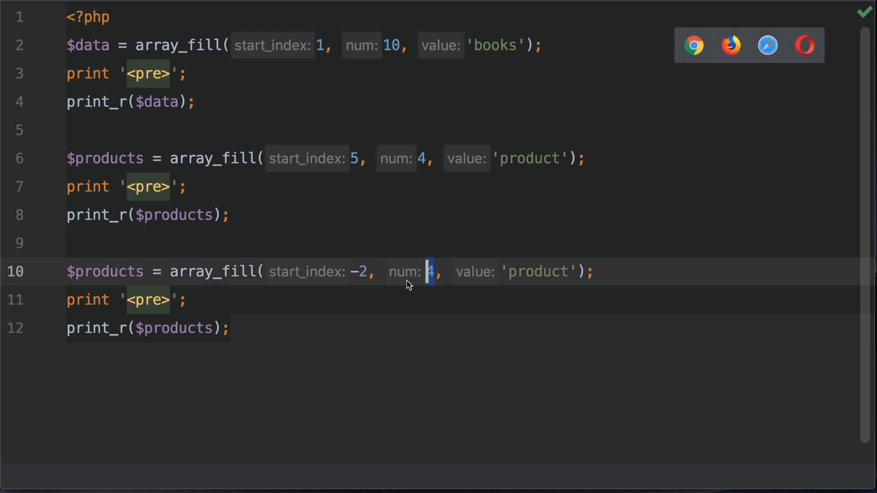
double_click(539, 271)
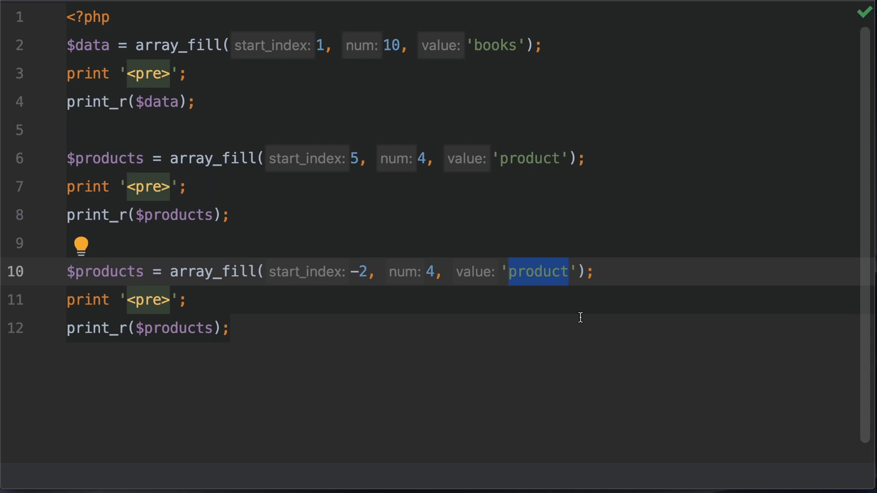
type("cars")
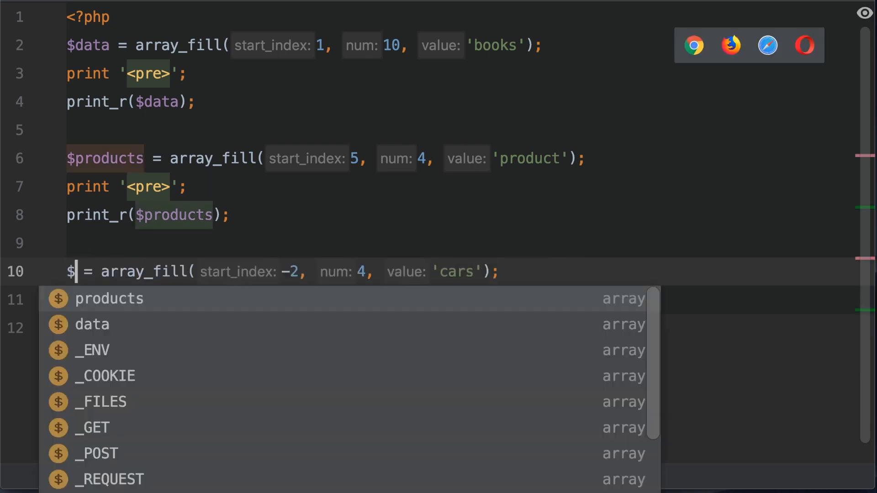
type("cars")
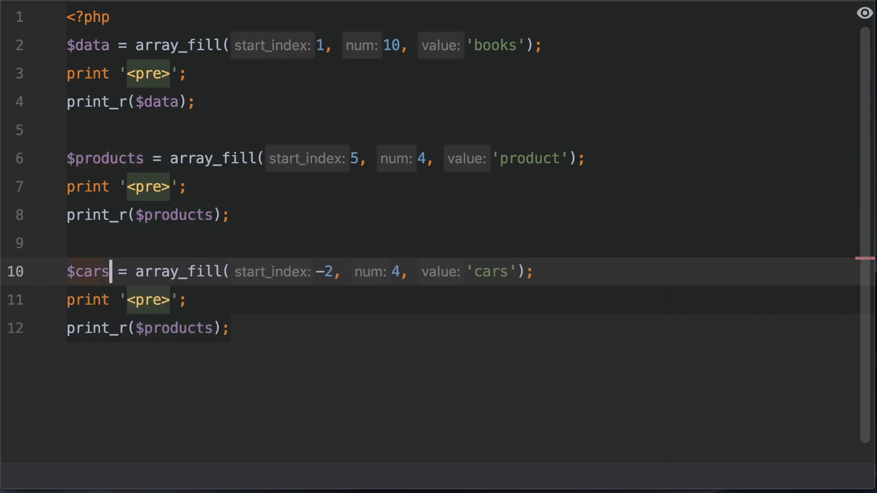
double_click(88, 271)
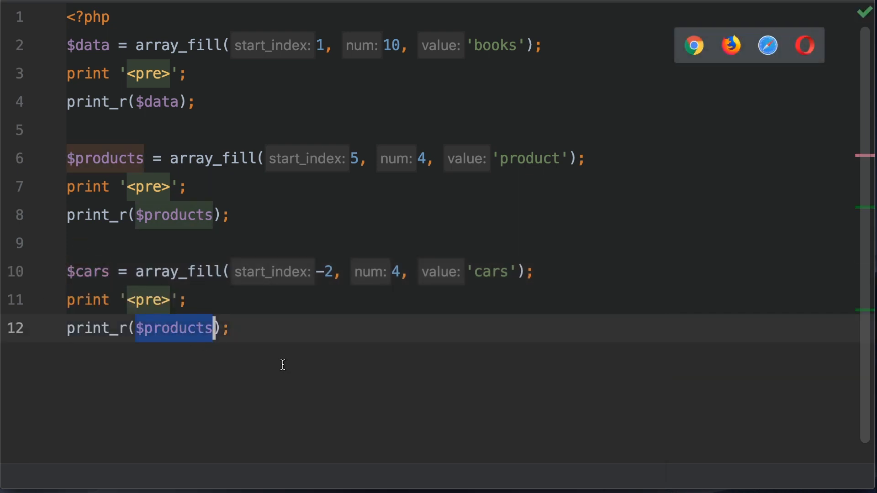
type("$cars")
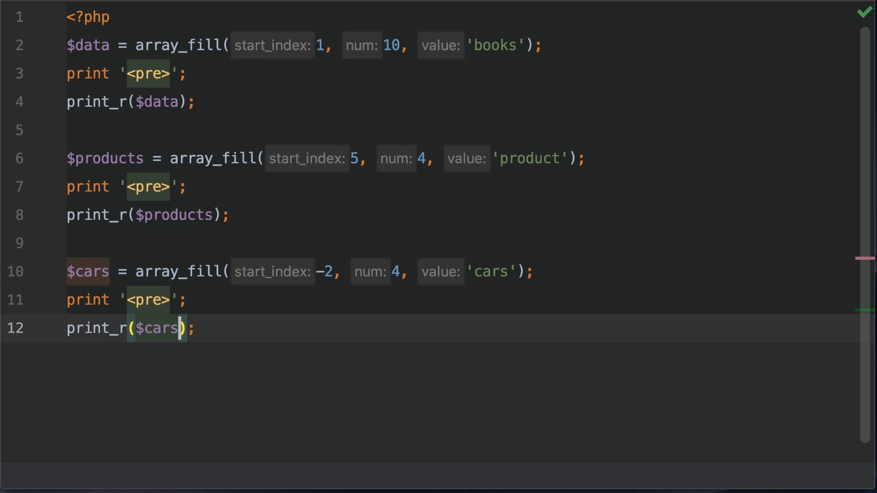
double_click(326, 272)
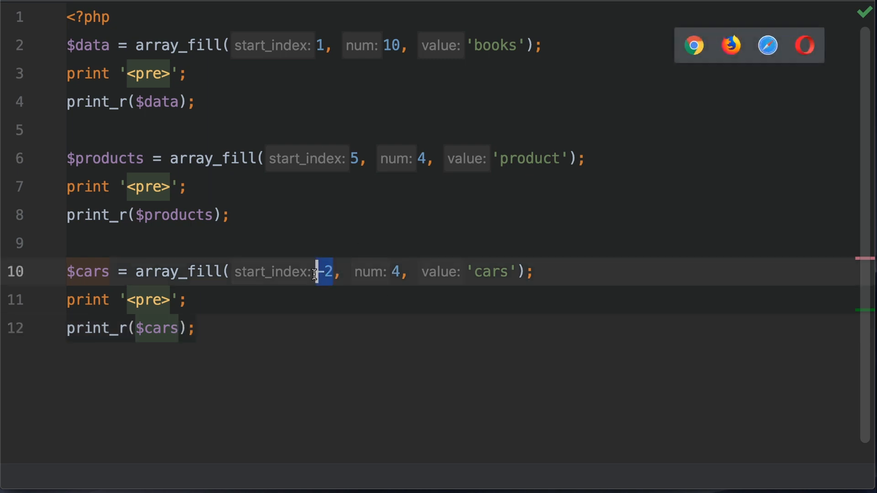
left_click(354, 159)
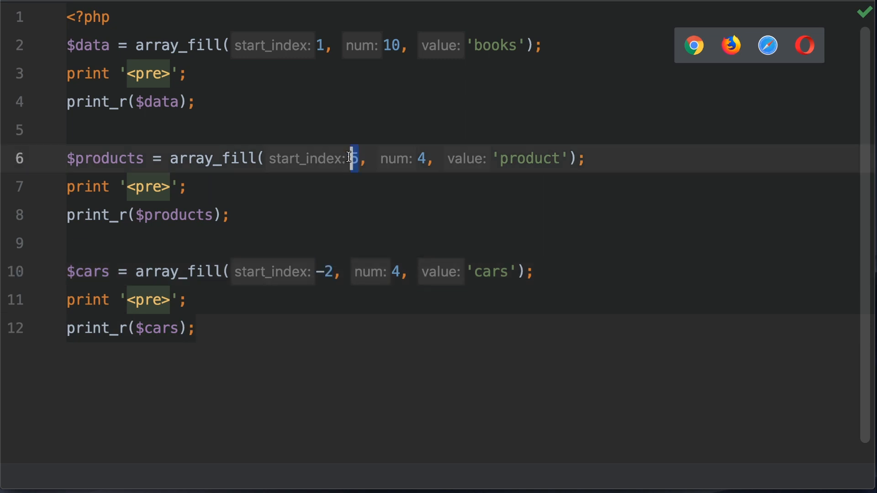
mouse_move(345, 174)
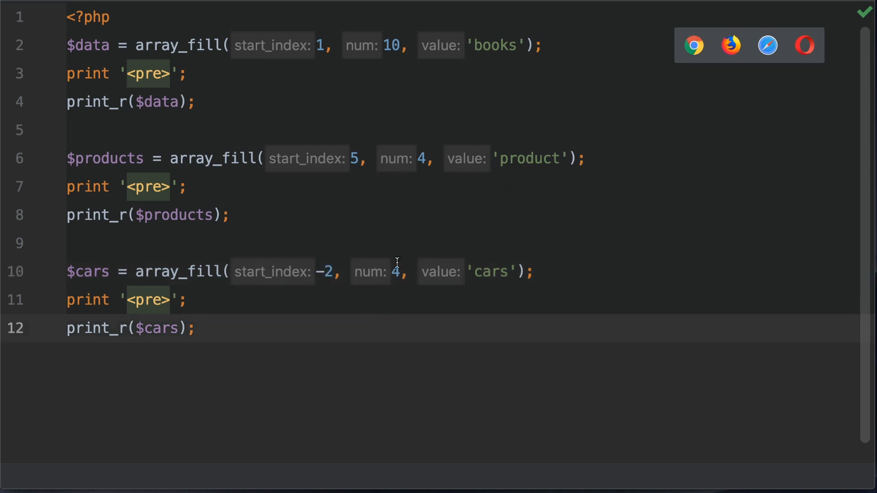
double_click(395, 272)
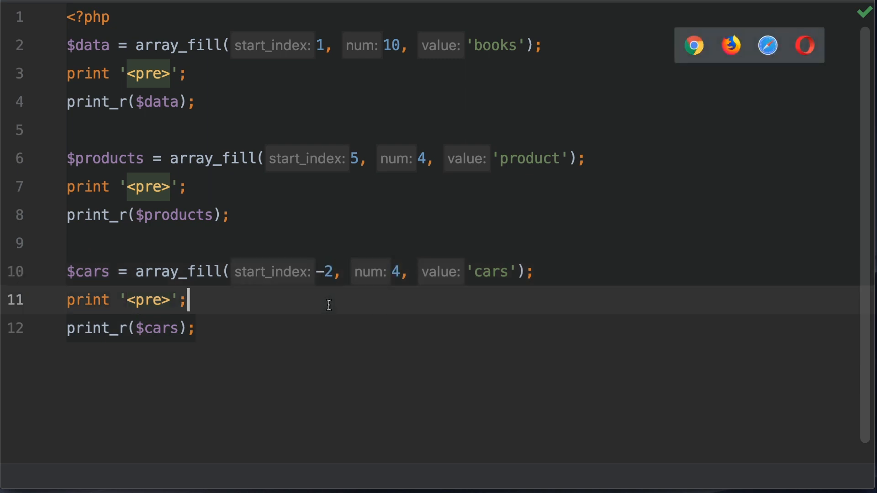
double_click(324, 271)
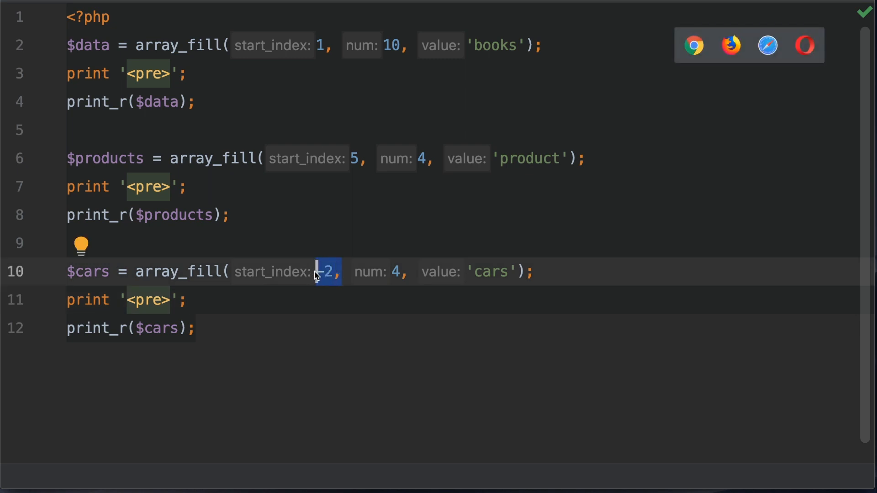
mouse_move(330, 297)
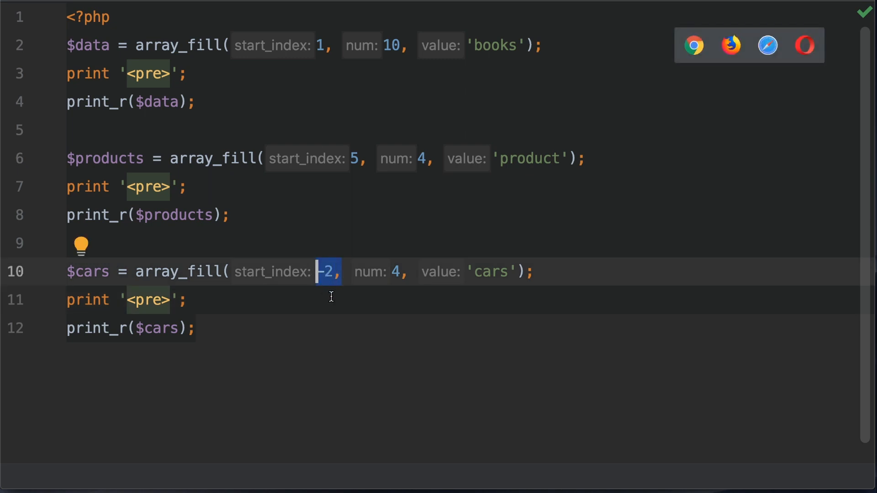
left_click(190, 301)
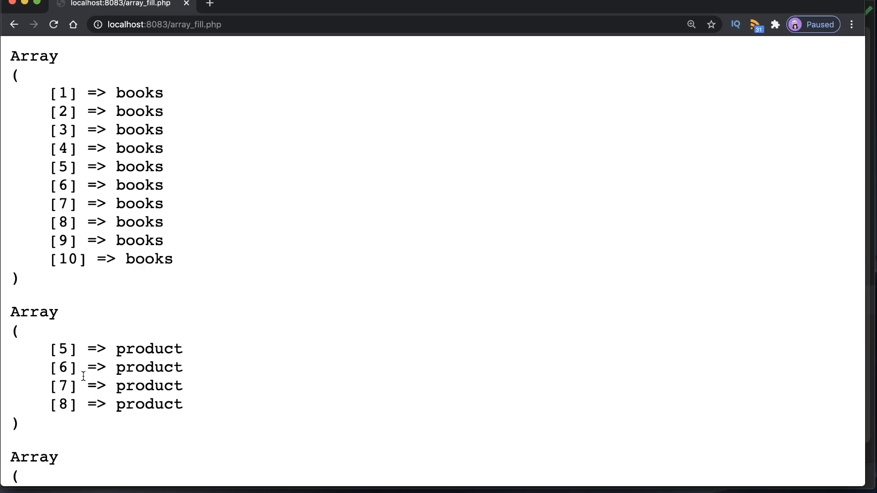
Scroll to the cars array and point out its -2 and 0 keys.
scroll("down", 3)
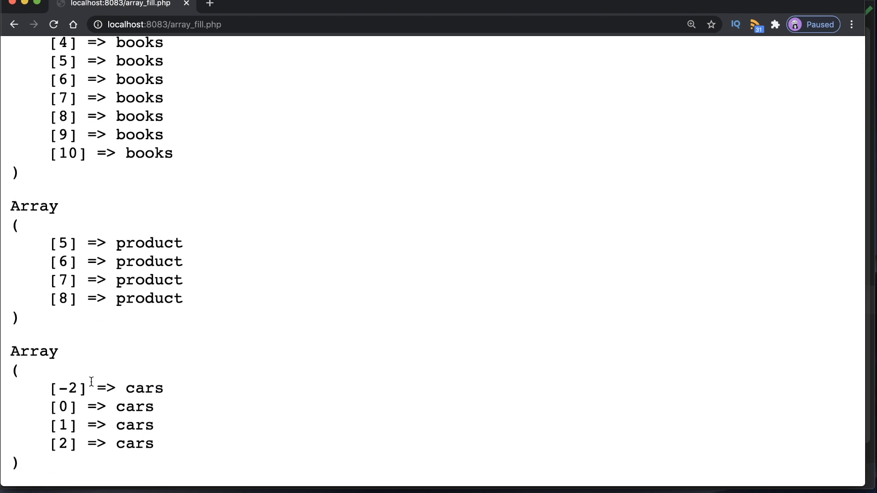
mouse_move(84, 389)
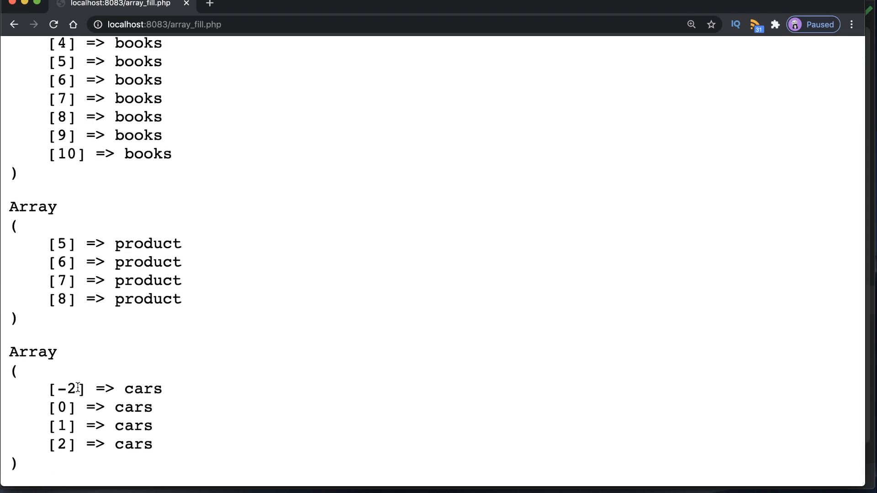
double_click(69, 389)
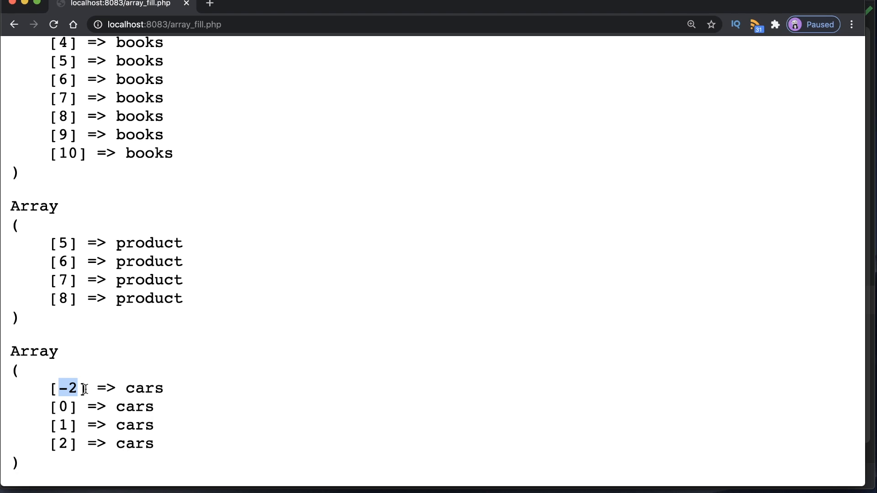
left_click(63, 407)
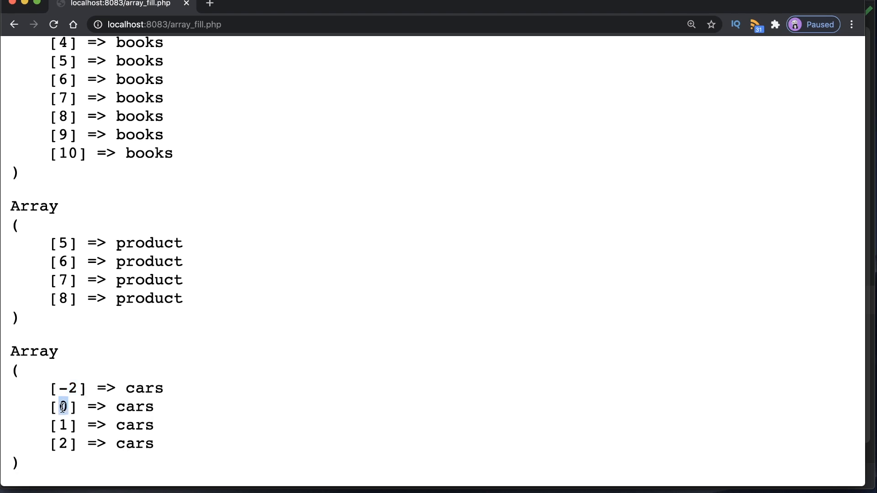